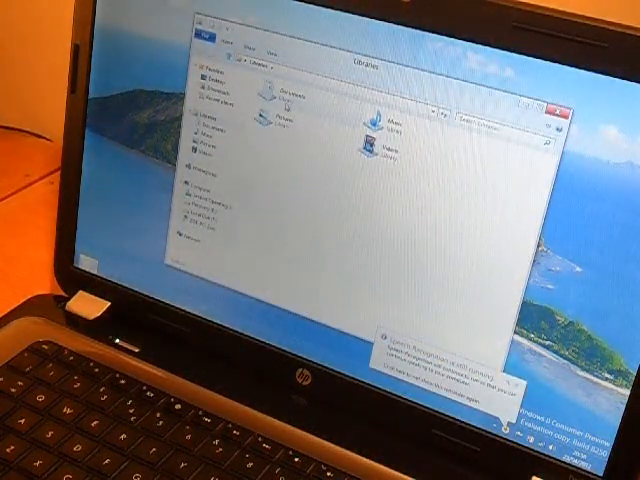
Switch to the Start screen with its live tiles, including Calendar showing 23.
{"action": "double_click", "coordinate": [270, 88]}
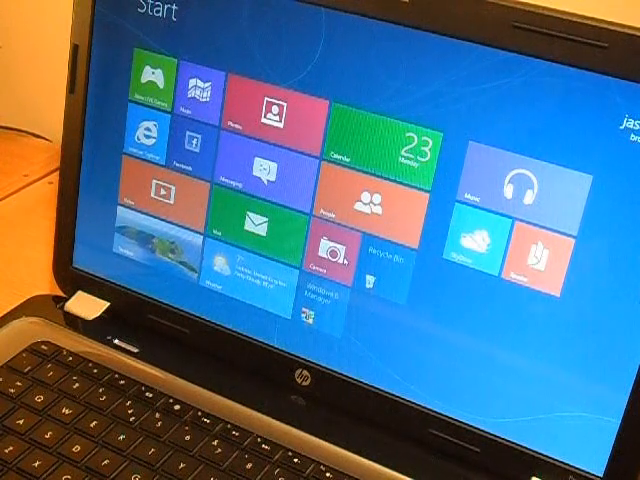
{"action": "left_click", "coordinate": [328, 252]}
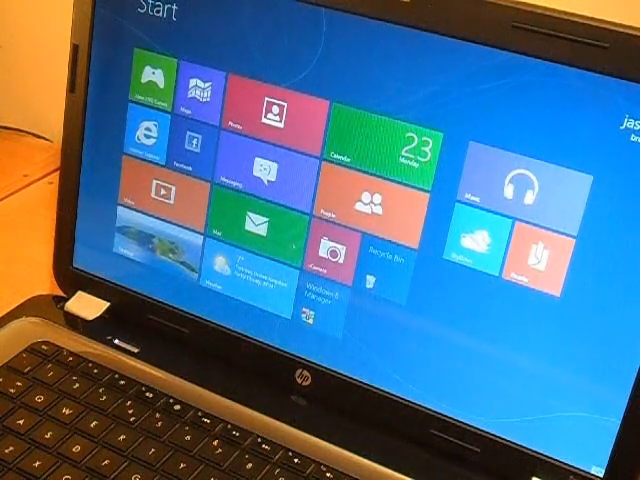
{"action": "left_click", "coordinate": [470, 244]}
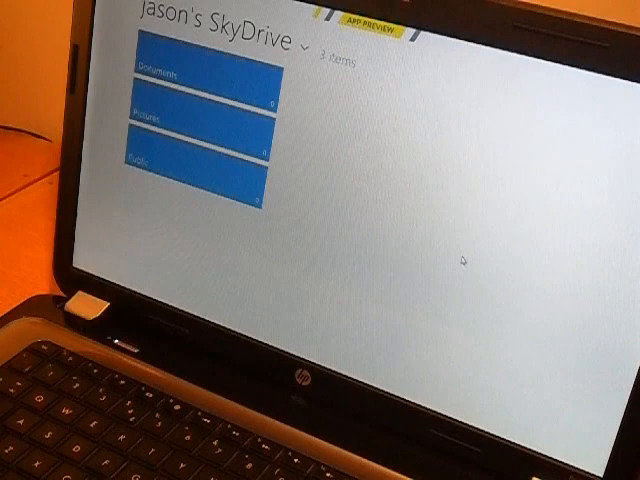
{"action": "left_click", "coordinate": [200, 70]}
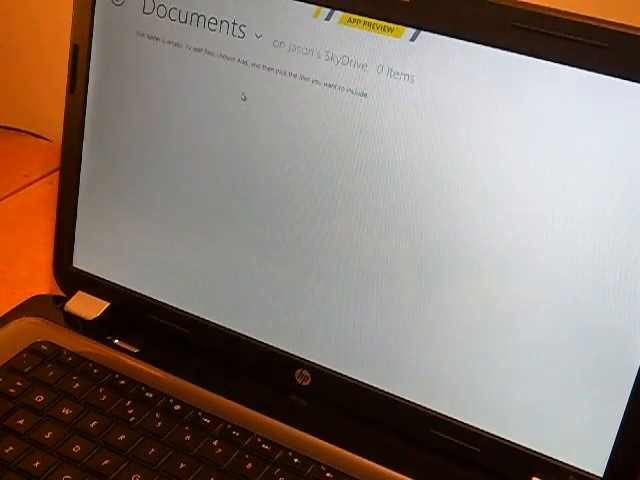
{"action": "key", "text": "Super"}
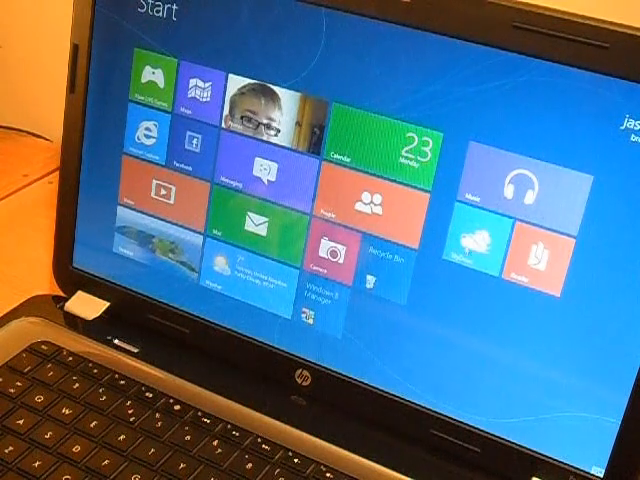
Launch the Music app from its Start screen tile, showing an empty collection.
{"action": "left_click", "coordinate": [513, 192]}
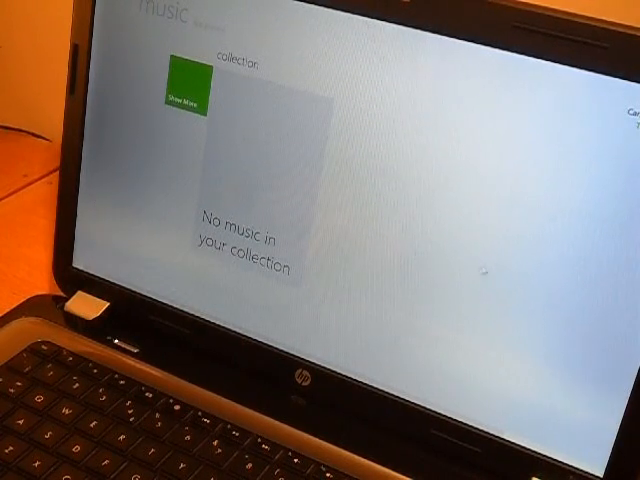
{"action": "mouse_move", "coordinate": [407, 163]}
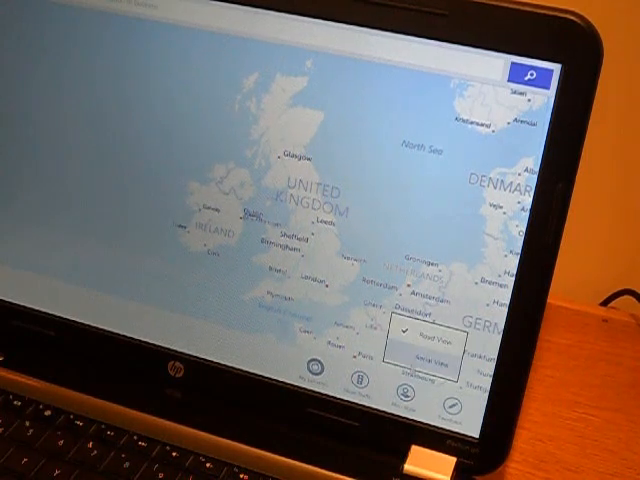
Switch Bing Maps to Aerial View imagery, then leave the Maps app.
{"action": "left_click", "coordinate": [424, 357]}
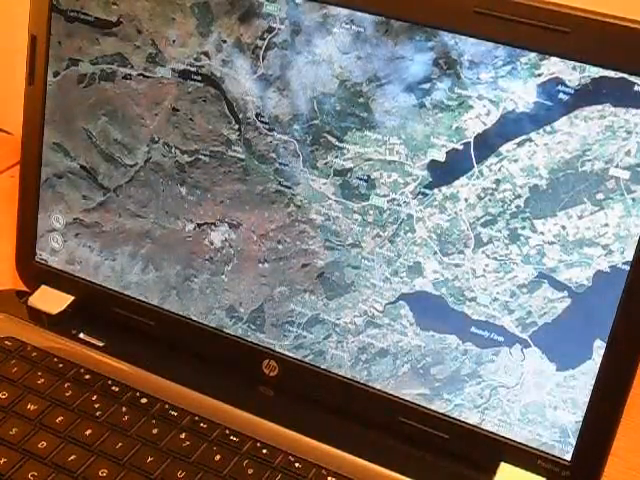
{"action": "key", "text": "Super"}
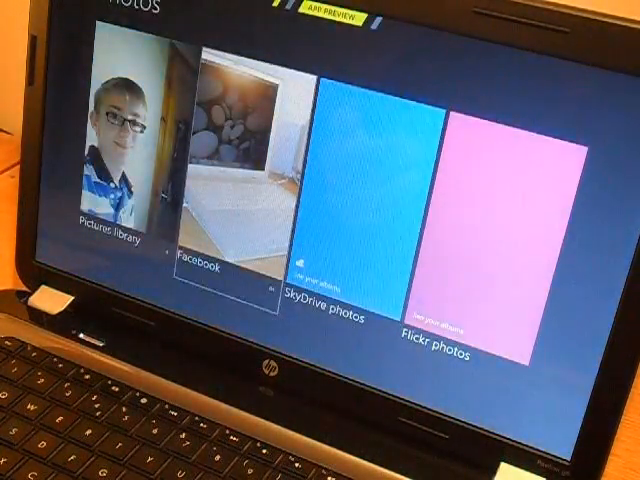
Browse the nine Facebook photo albums in Photos, then leave the app.
{"action": "left_click", "coordinate": [232, 180]}
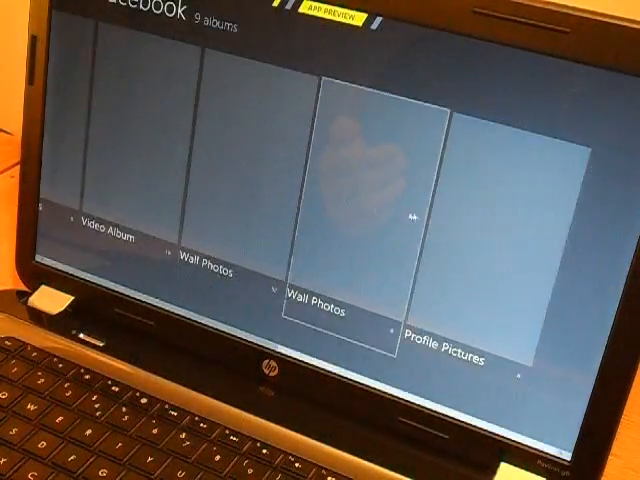
{"action": "key", "text": "Super"}
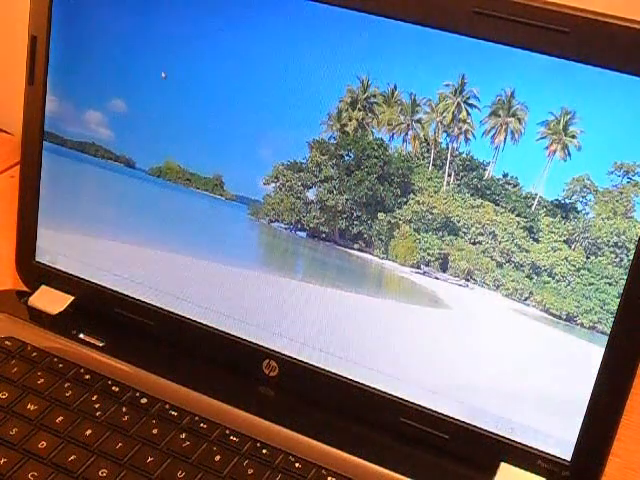
Show the desktop context menu with view, sort, new item and personalize options.
{"action": "right_click", "coordinate": [200, 130]}
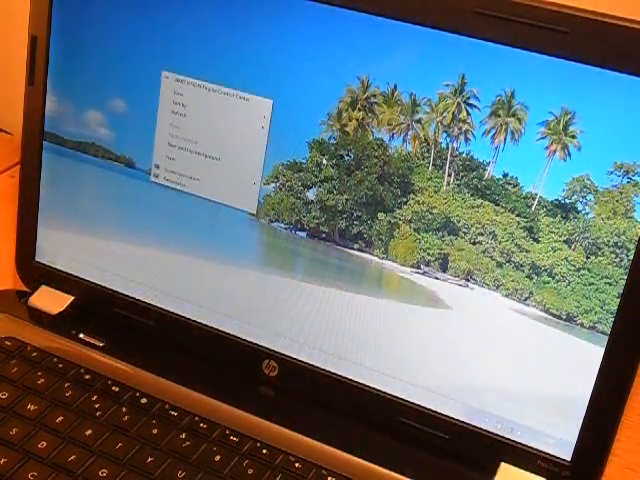